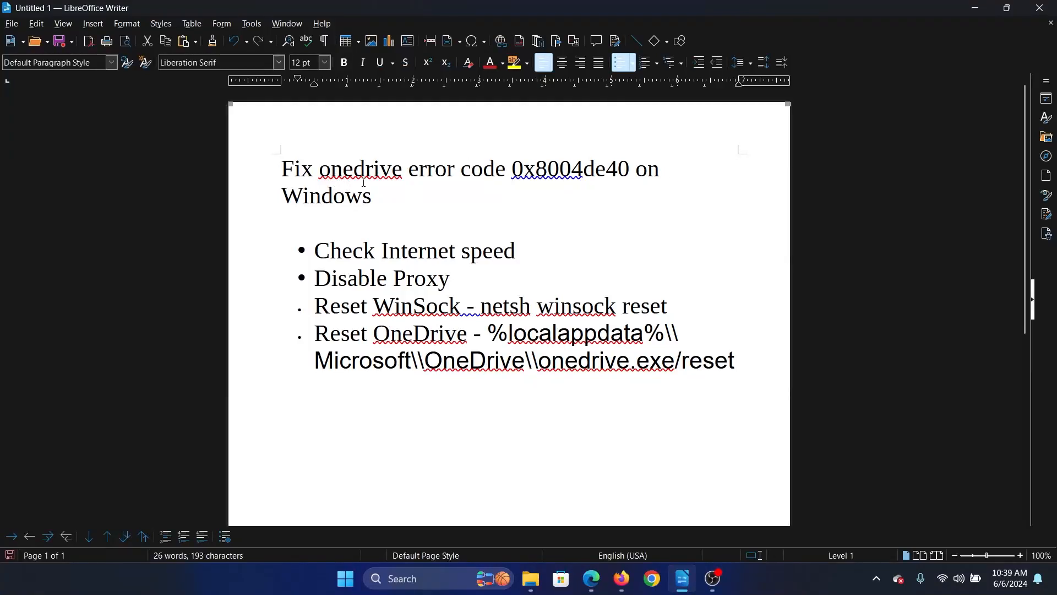
pyautogui.moveTo(700, 251)
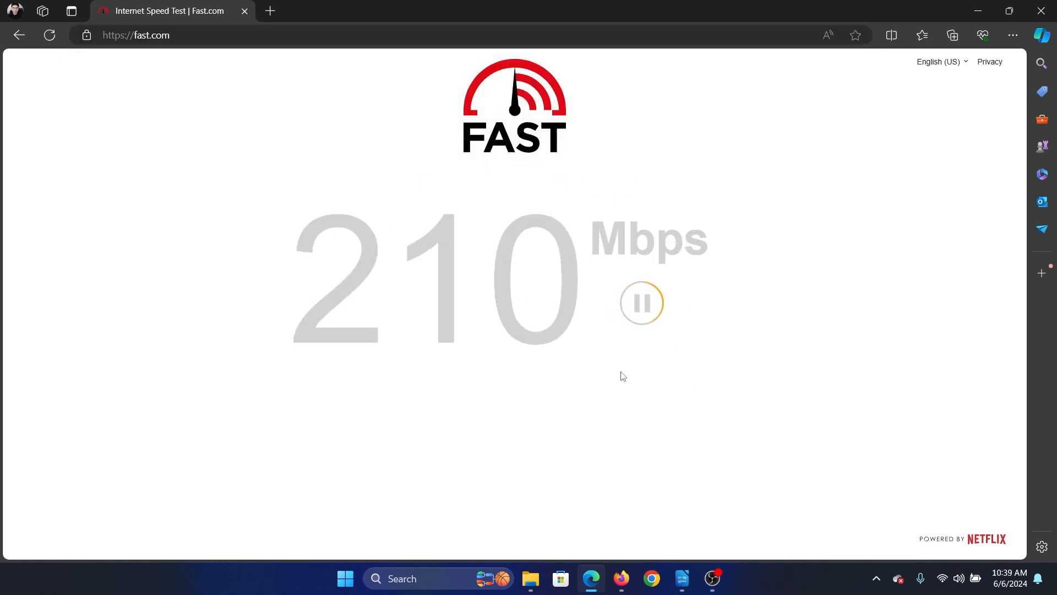
# Step: Follow the checklist's Disable Proxy step into Settings > Network & internet > Proxy
pyautogui.click(681, 583)
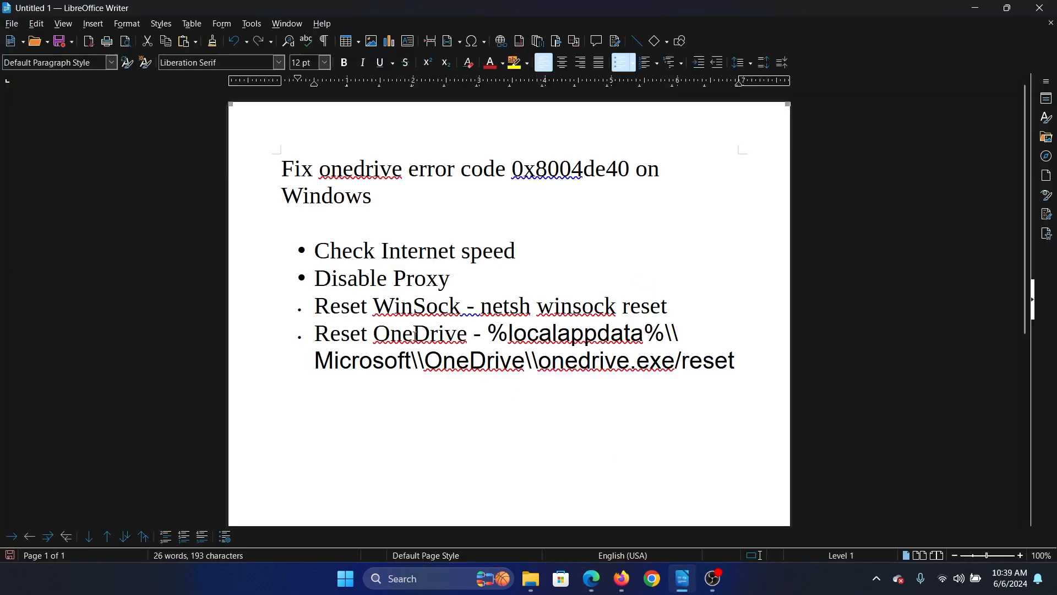
pyautogui.doubleClick(381, 278)
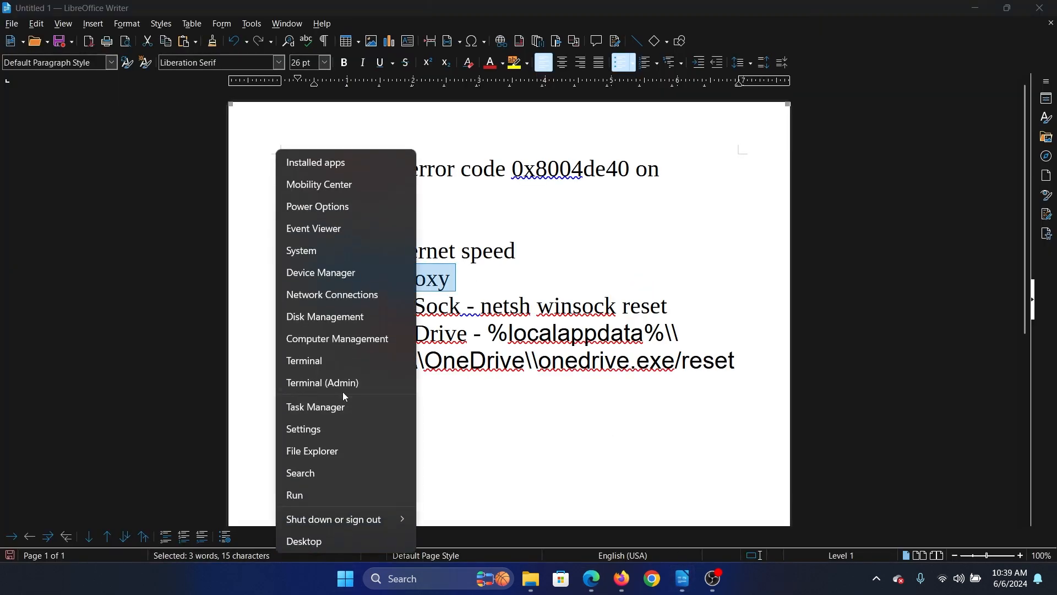
pyautogui.click(303, 431)
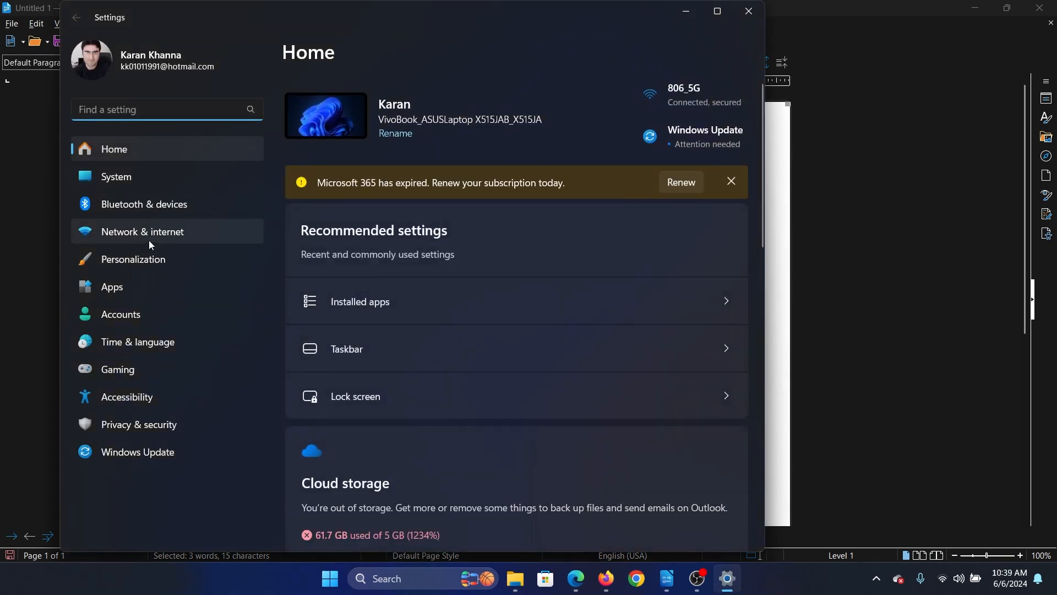
pyautogui.click(142, 232)
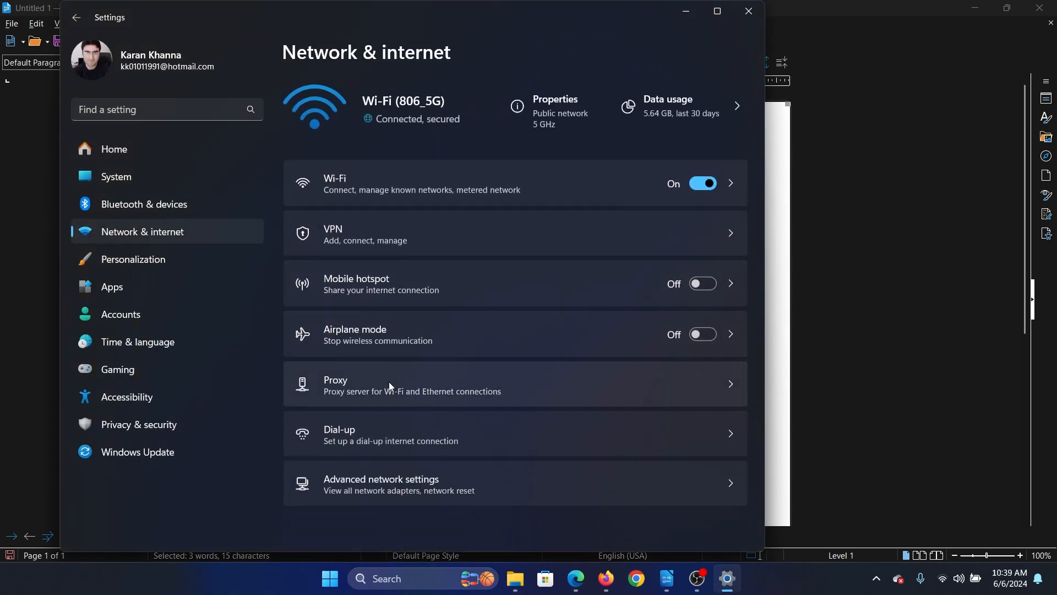
pyautogui.click(411, 384)
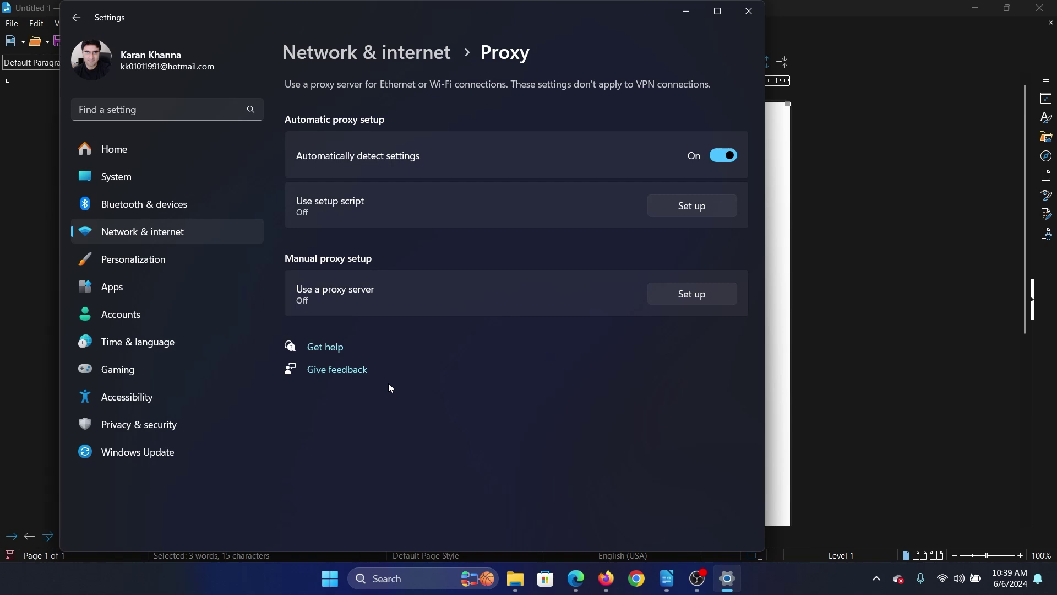
pyautogui.moveTo(628, 159)
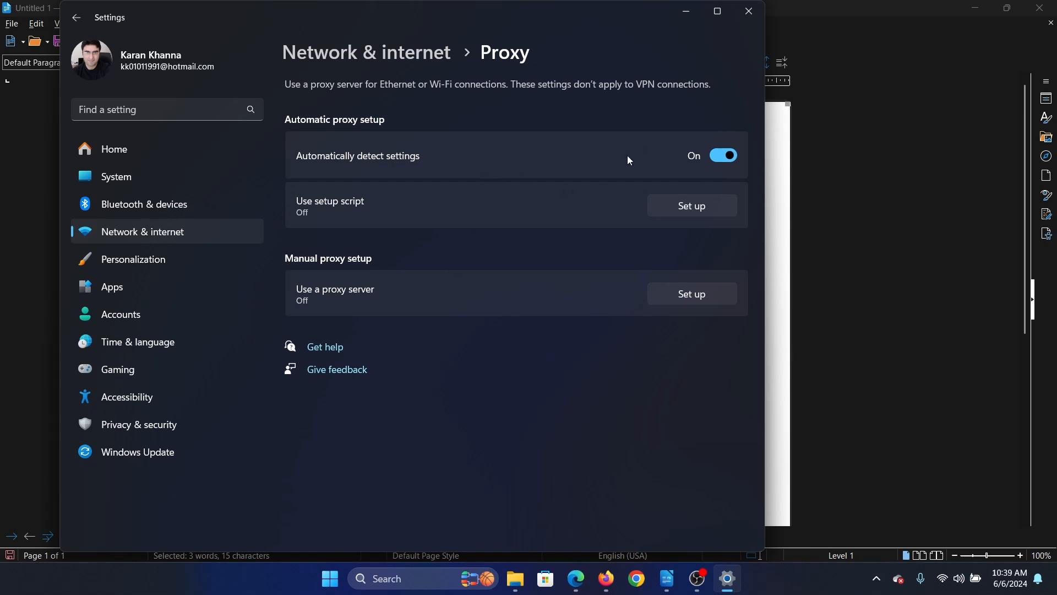
pyautogui.moveTo(551, 183)
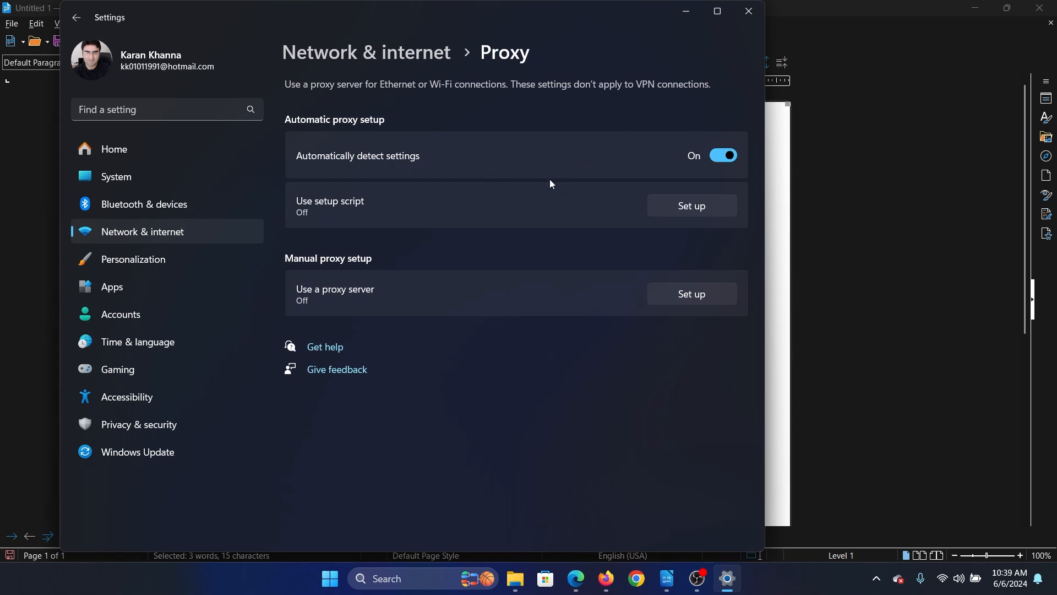
pyautogui.moveTo(603, 337)
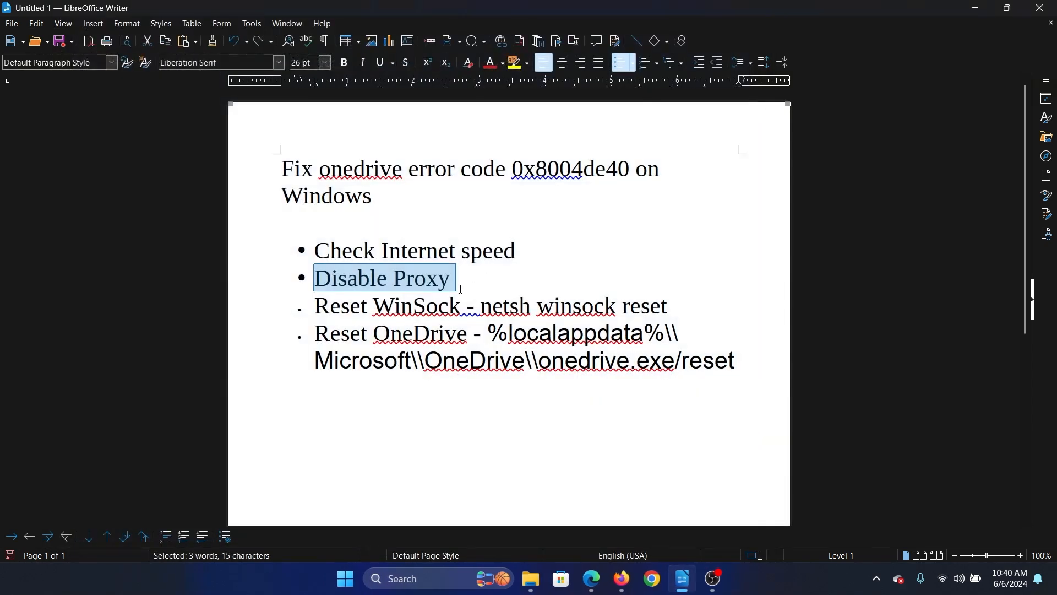
pyautogui.moveTo(482, 305)
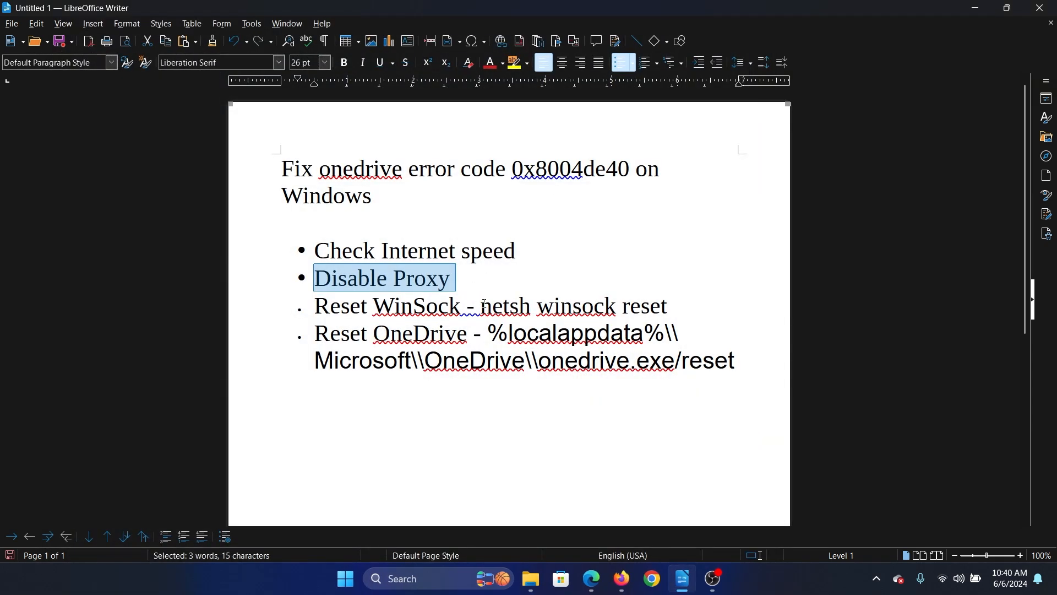
# Step: Launch an administrator Command Prompt to run netsh winsock reset
pyautogui.click(480, 306)
pyautogui.write('com')
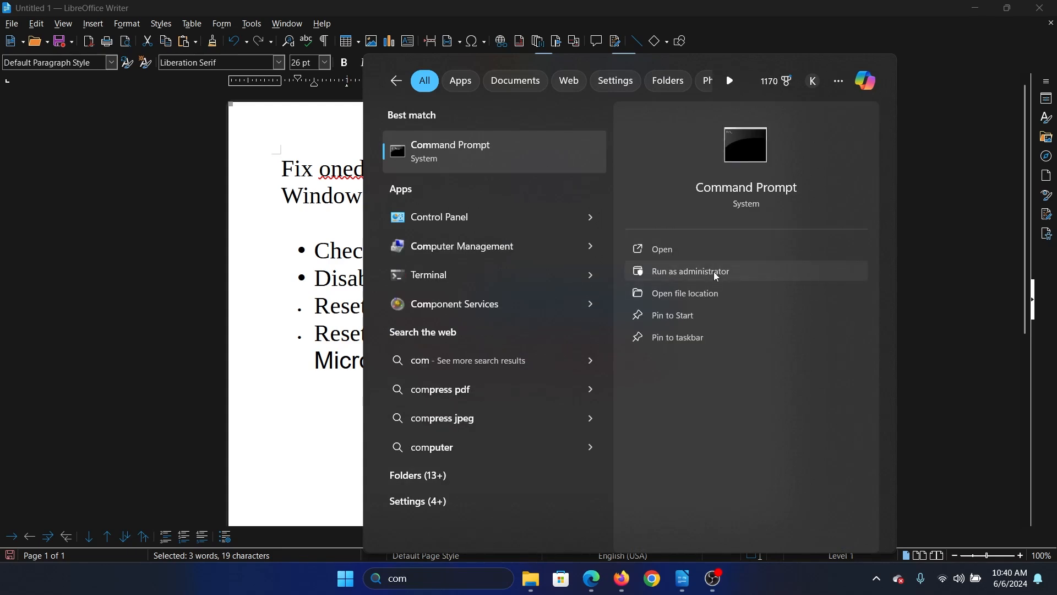
pyautogui.click(689, 273)
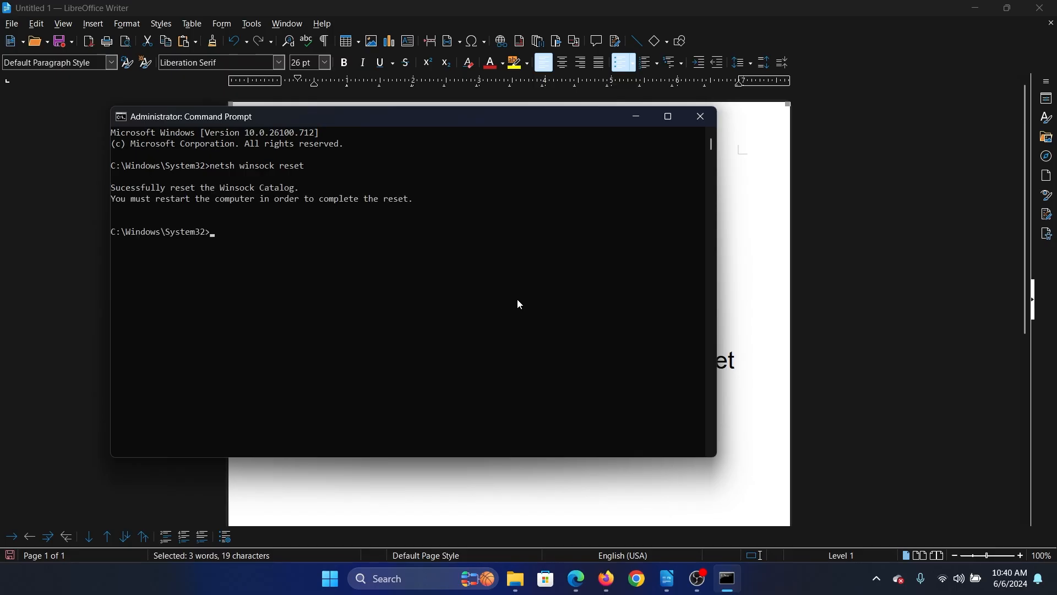
pyautogui.moveTo(244, 174)
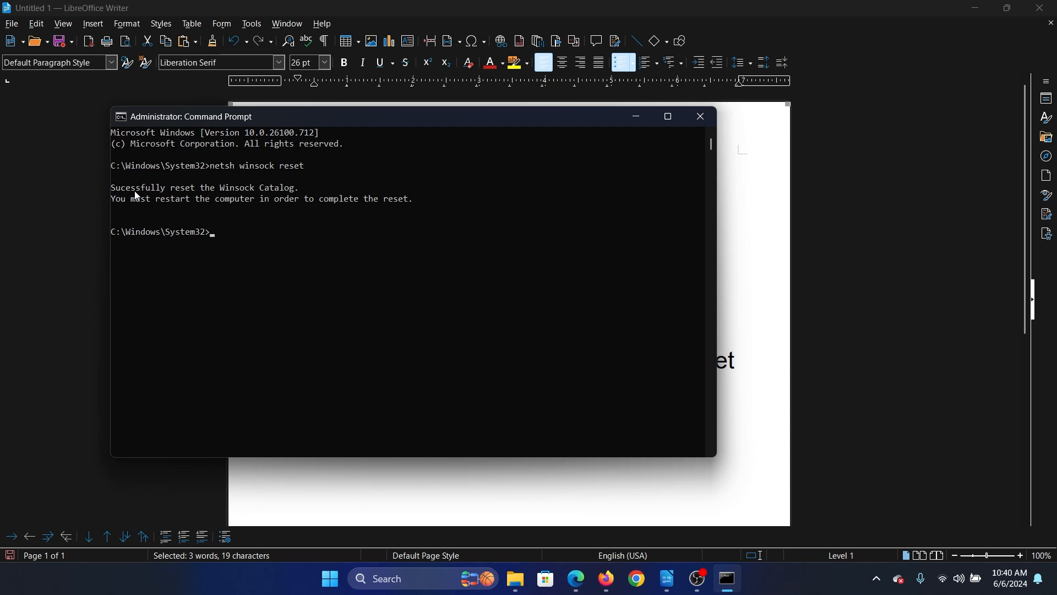
pyautogui.moveTo(207, 197)
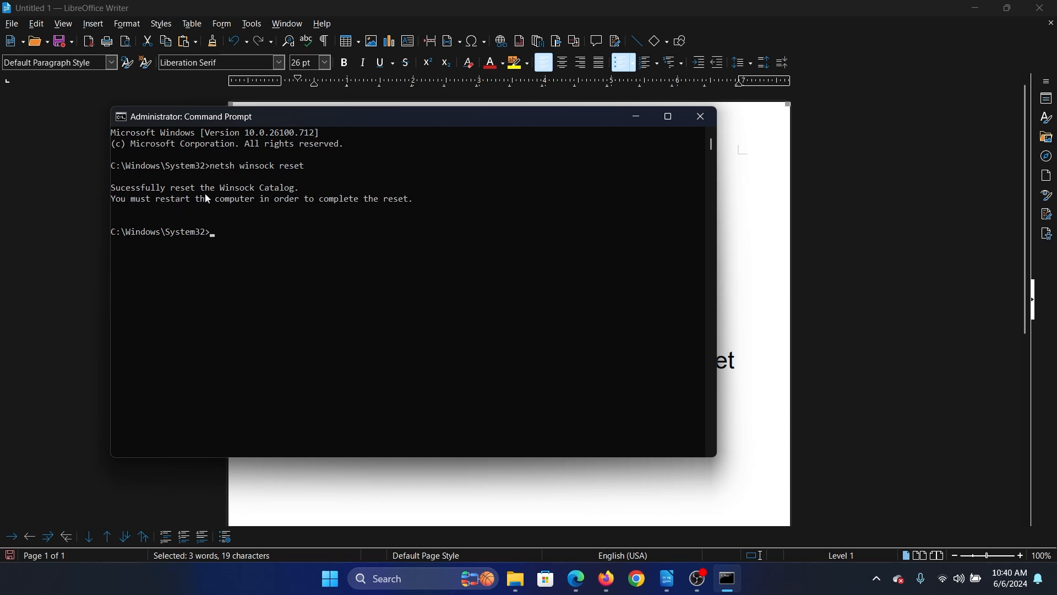
pyautogui.moveTo(702, 135)
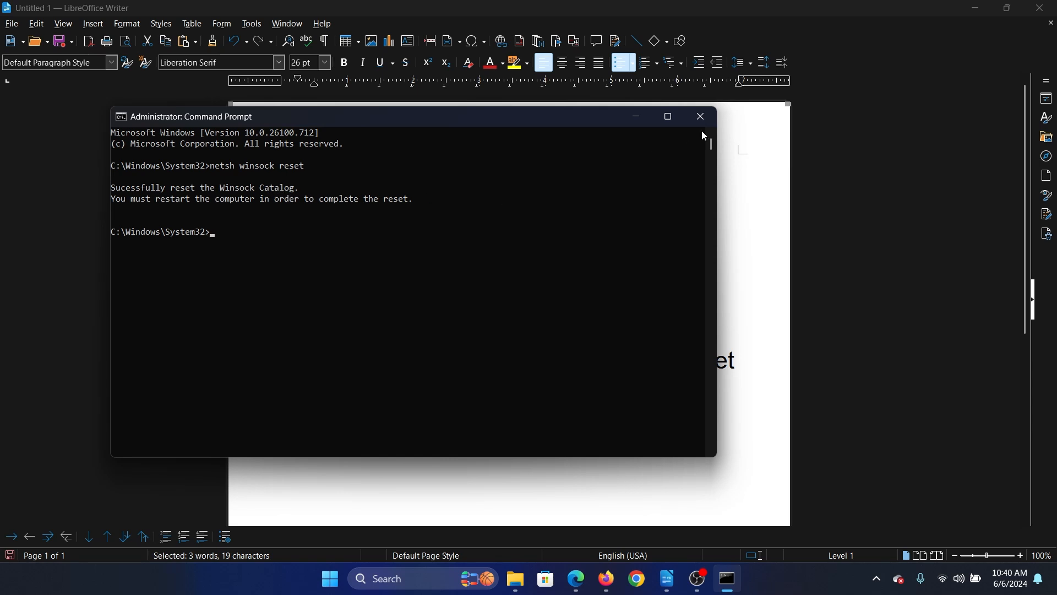
# Step: Run %localappdata%\Microsoft\OneDrive\onedrive.exe/reset, acknowledge the cannot-find error, and close Run
pyautogui.click(699, 115)
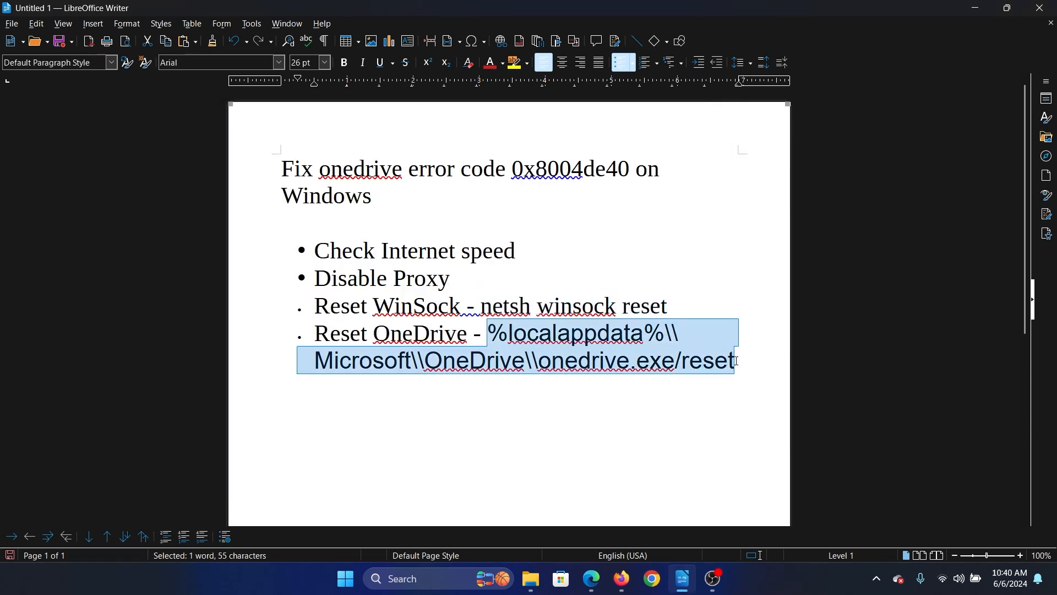
pyautogui.press('Win+r')
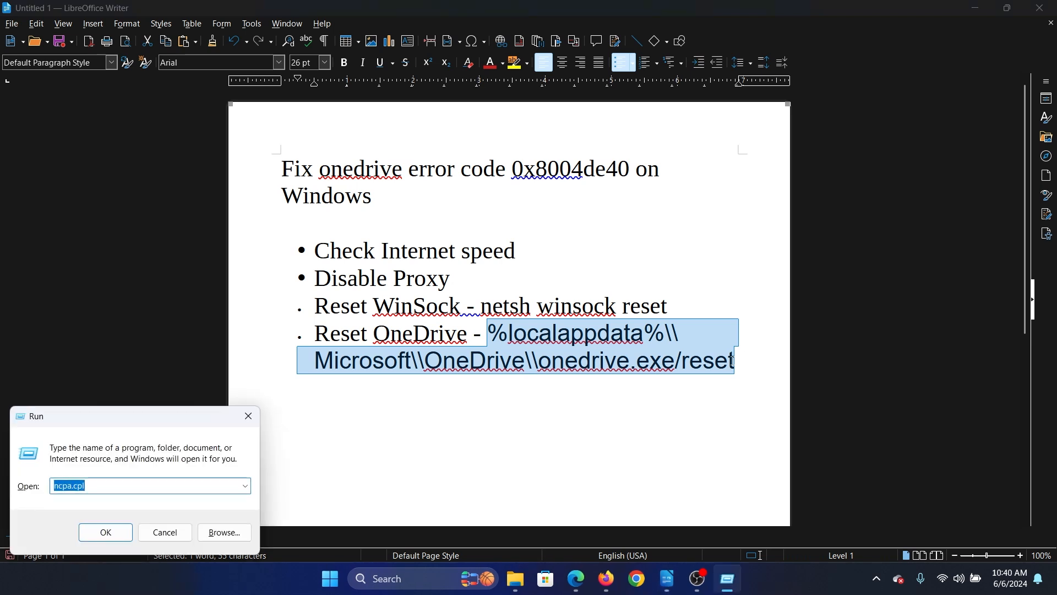
pyautogui.write('%localappdata%\\\\Microsoft\\\\OneDrive\\\\onedrive.exe/reset')
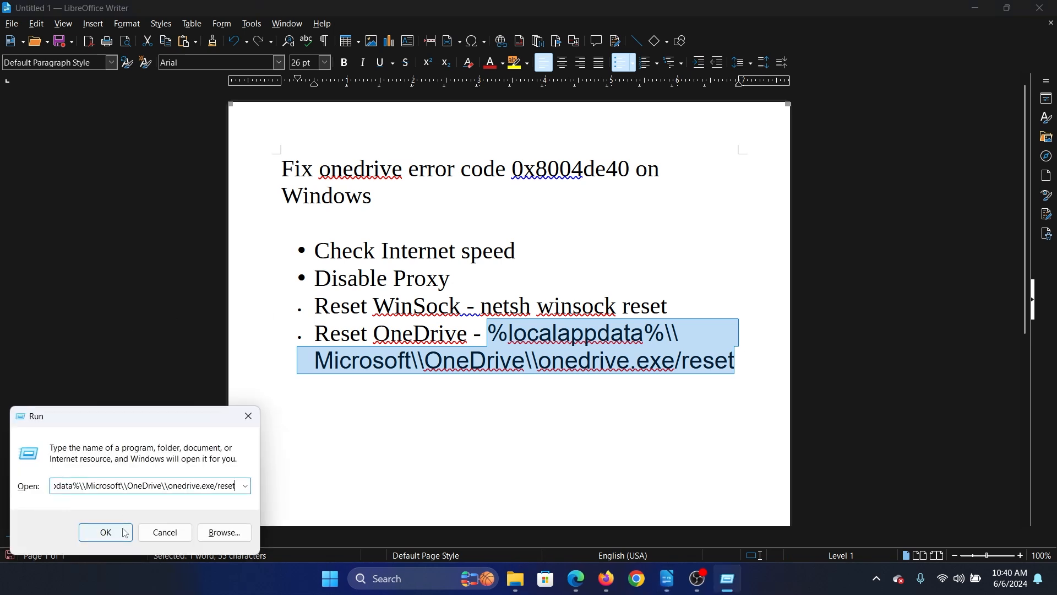
pyautogui.click(105, 532)
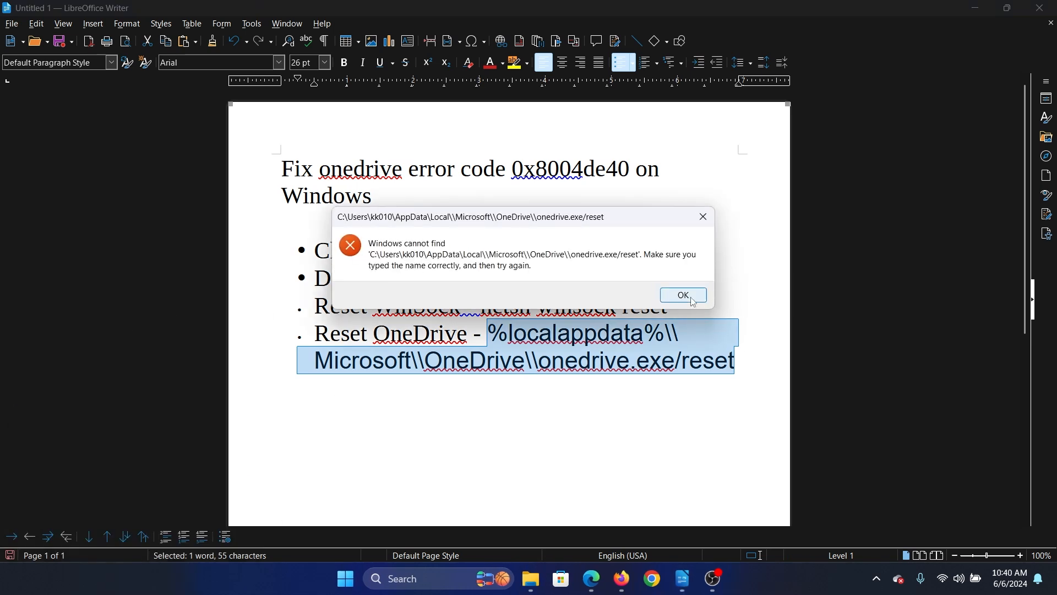
pyautogui.click(681, 298)
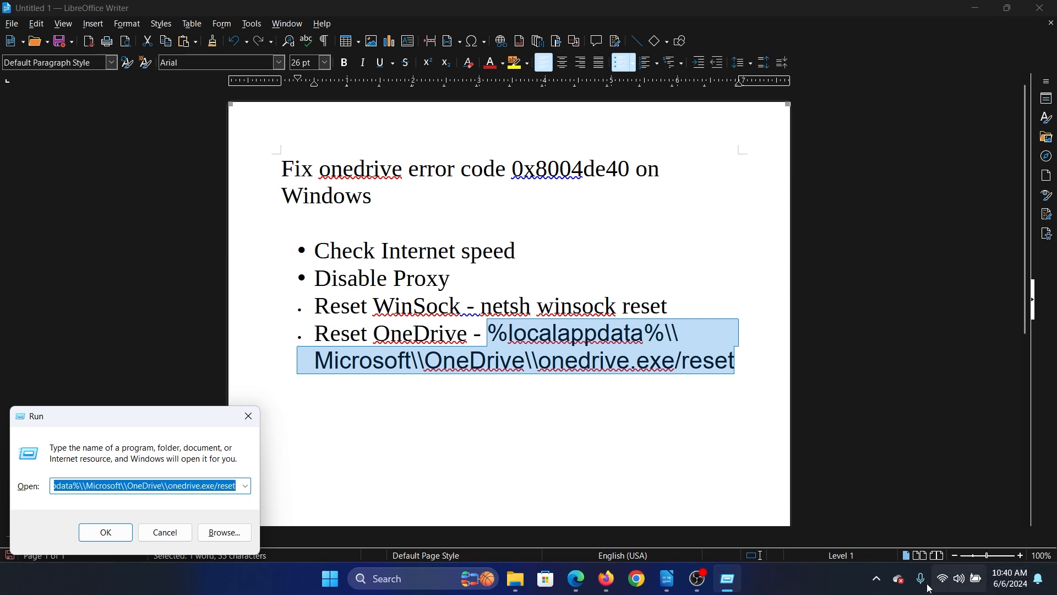
pyautogui.moveTo(164, 533)
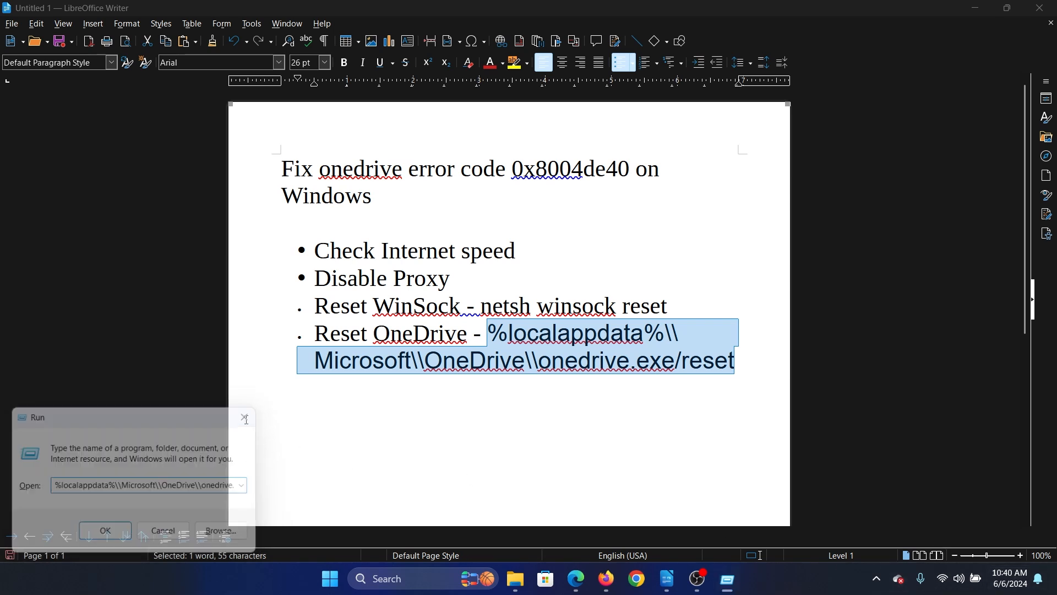
pyautogui.click(245, 417)
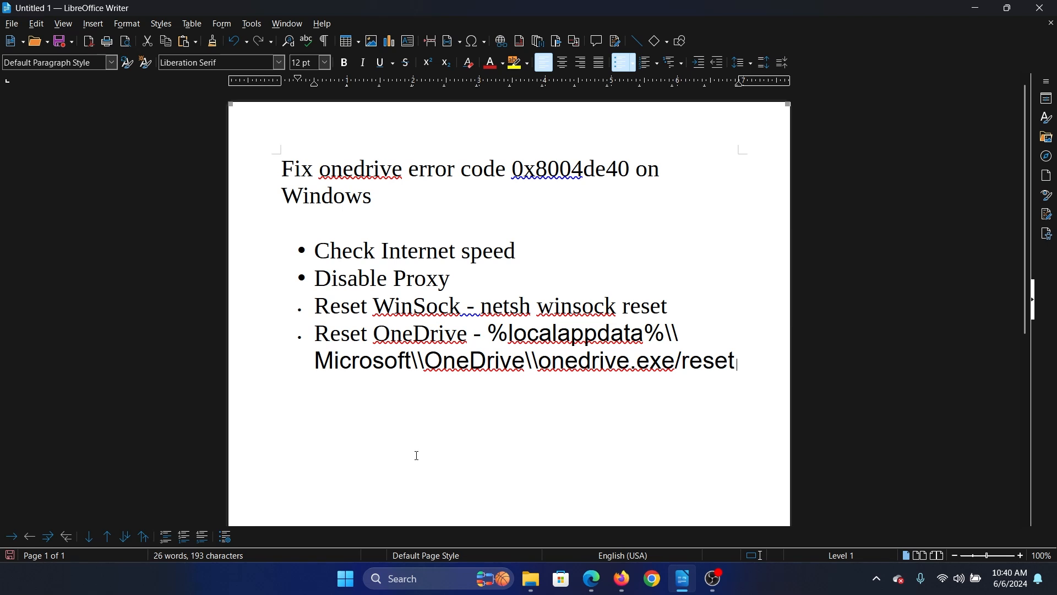
pyautogui.moveTo(416, 421)
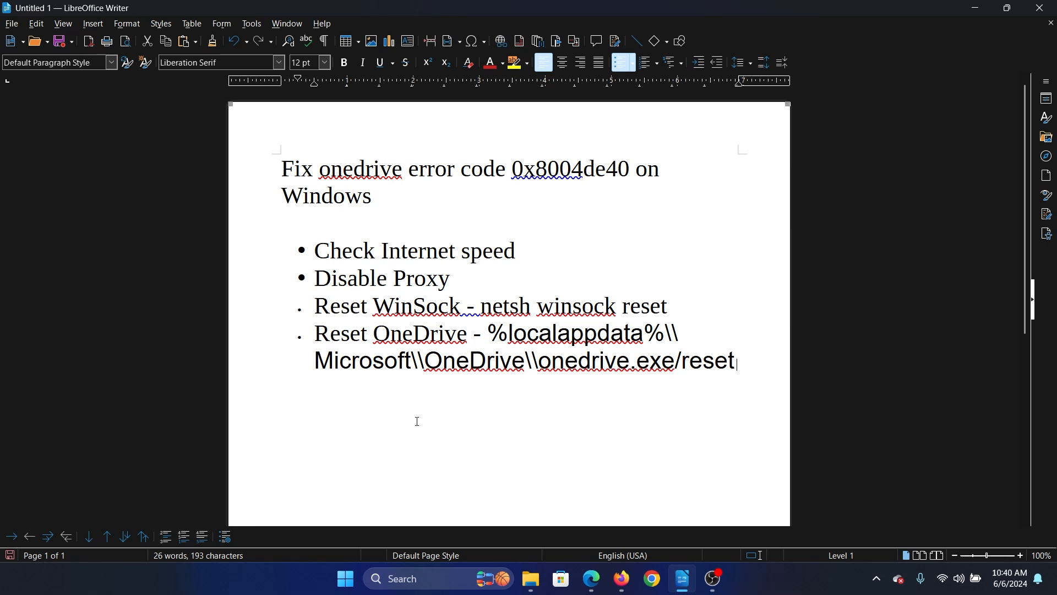
pyautogui.moveTo(467, 403)
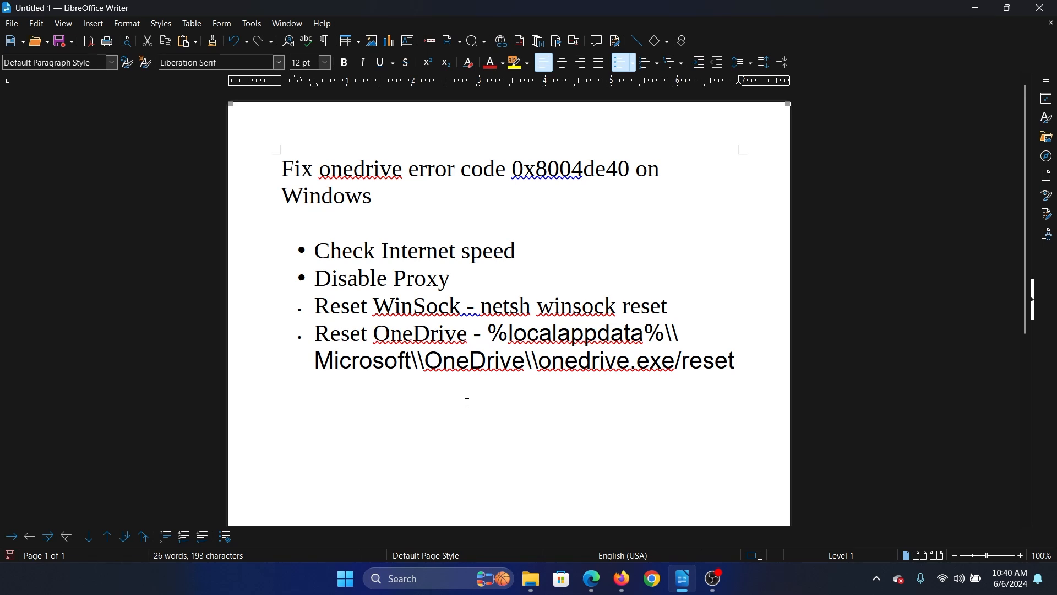
pyautogui.moveTo(596, 493)
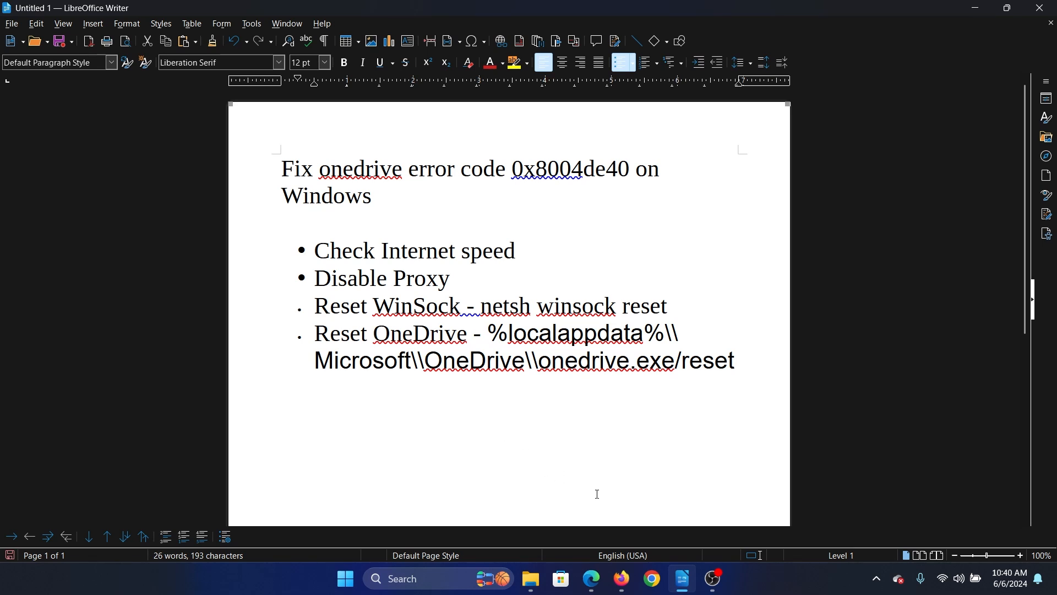